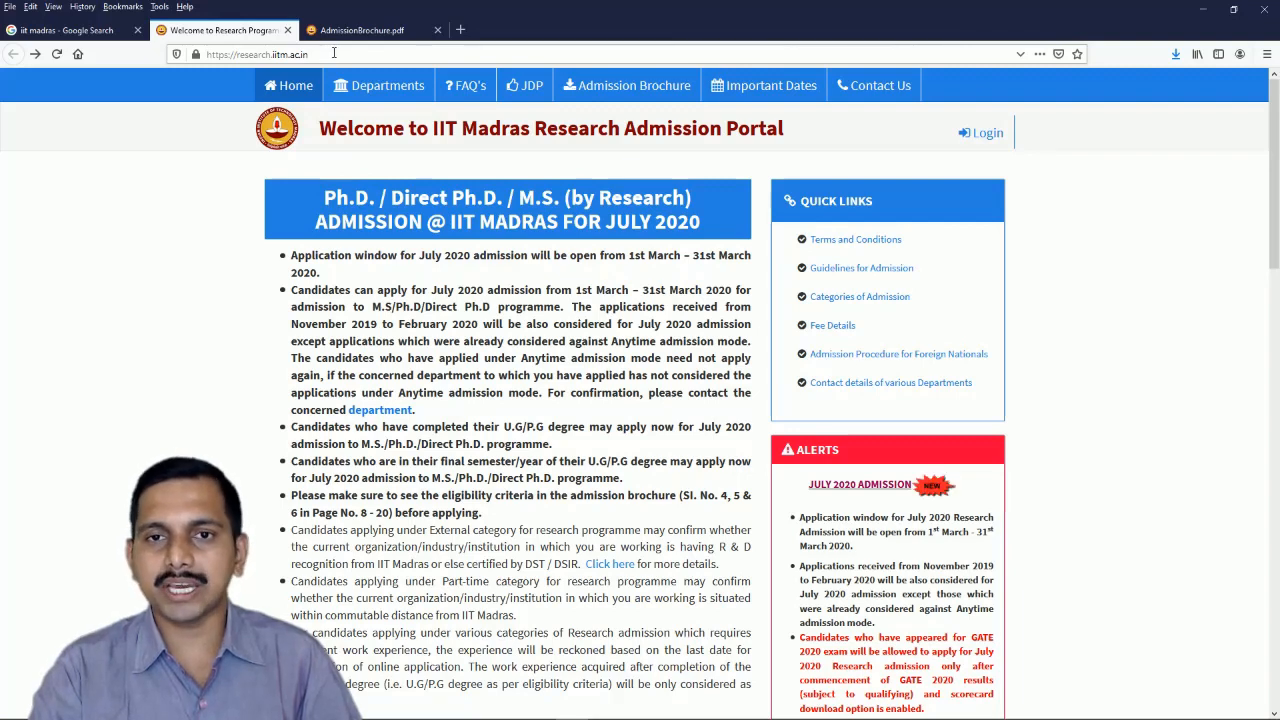
mouse_move(664, 148)
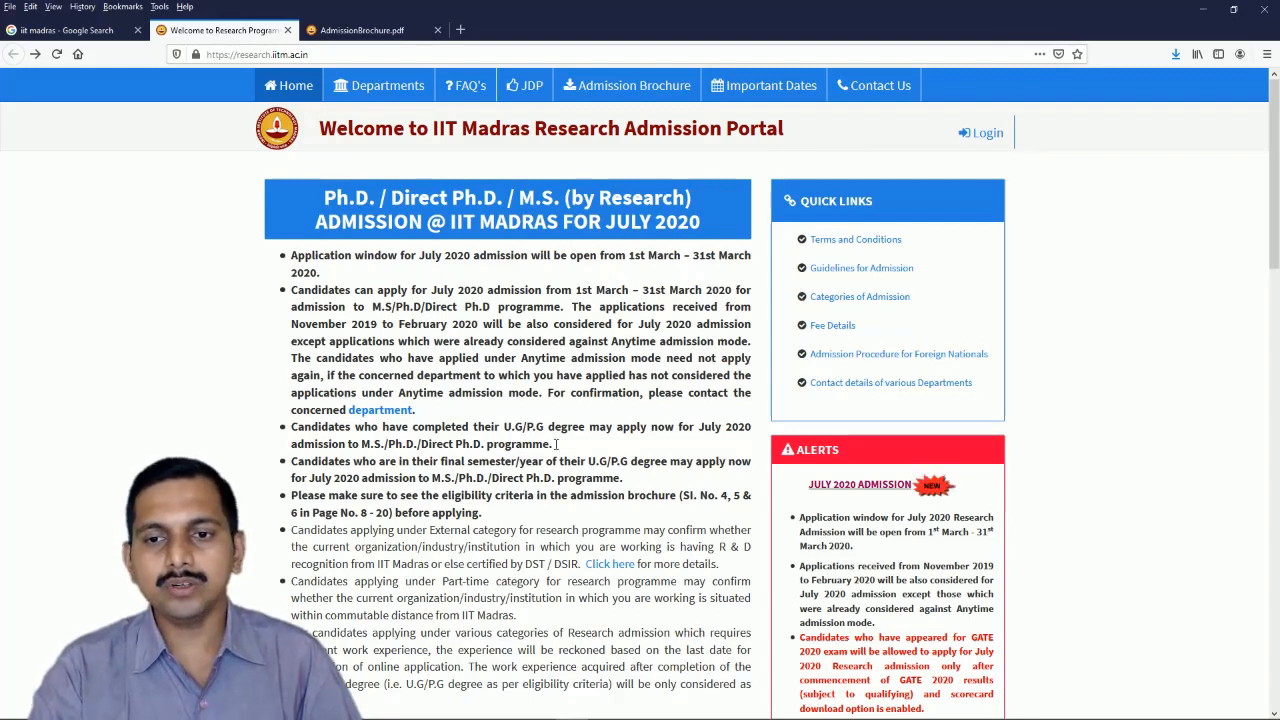
mouse_move(628, 84)
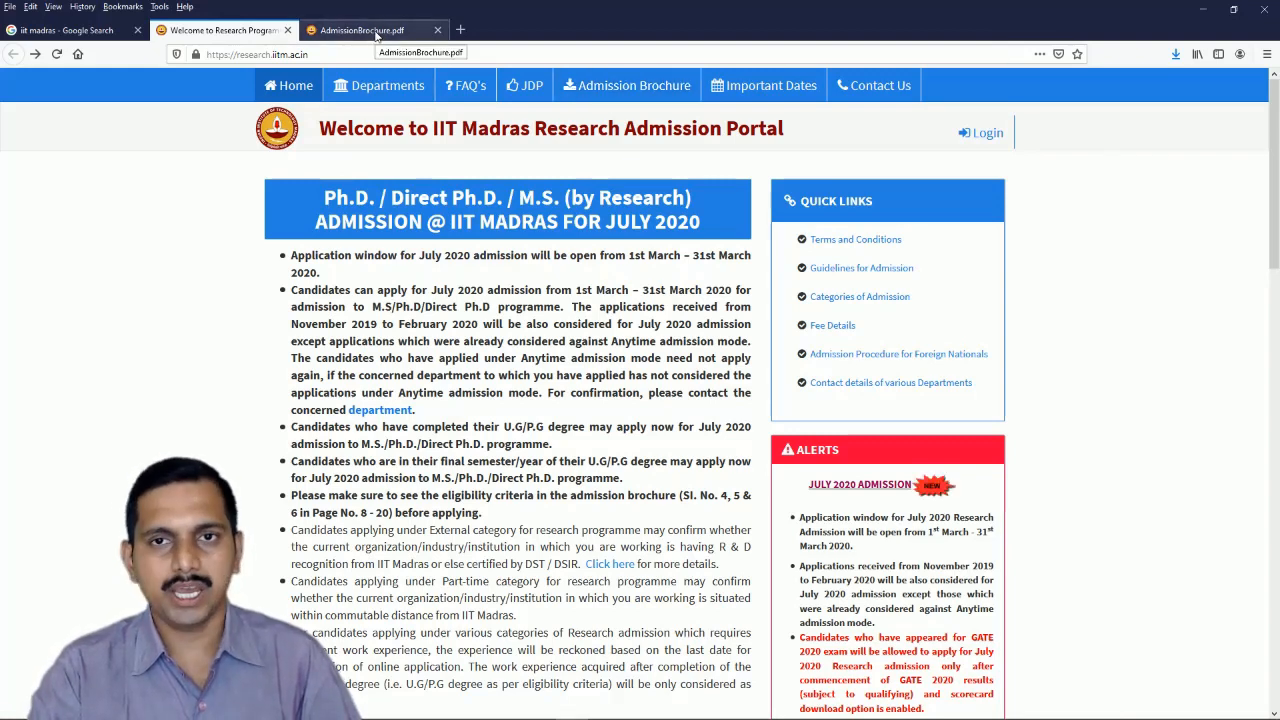
Step: Switch to the AdmissionBrochure.pdf tab and scroll past the cover and contents to About Research Programmes on page 3
click(360, 30)
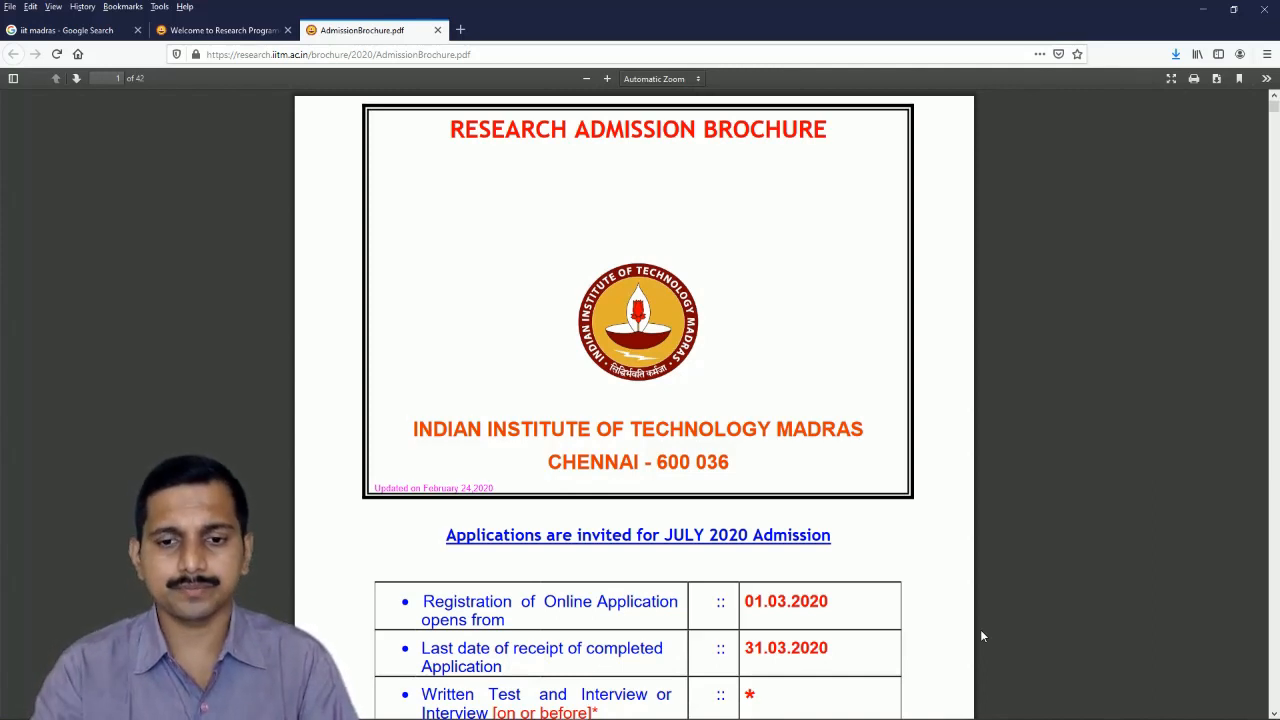
scroll(down, 3)
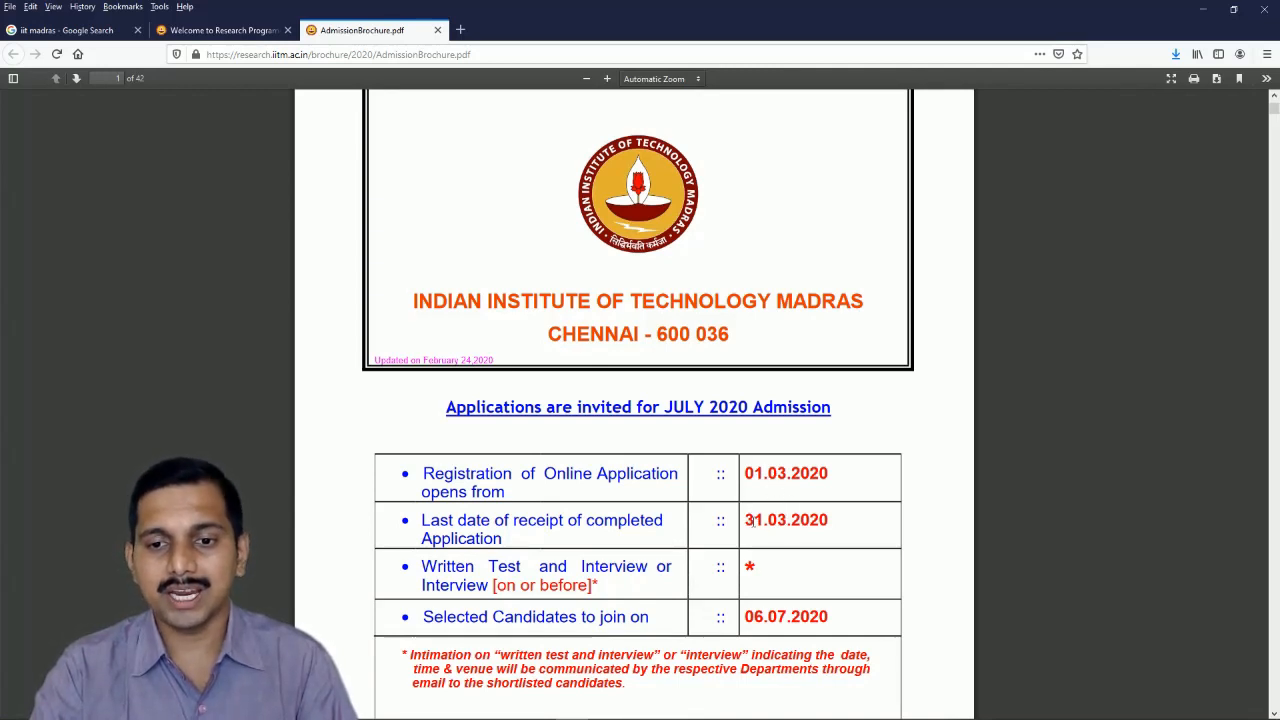
mouse_move(830, 524)
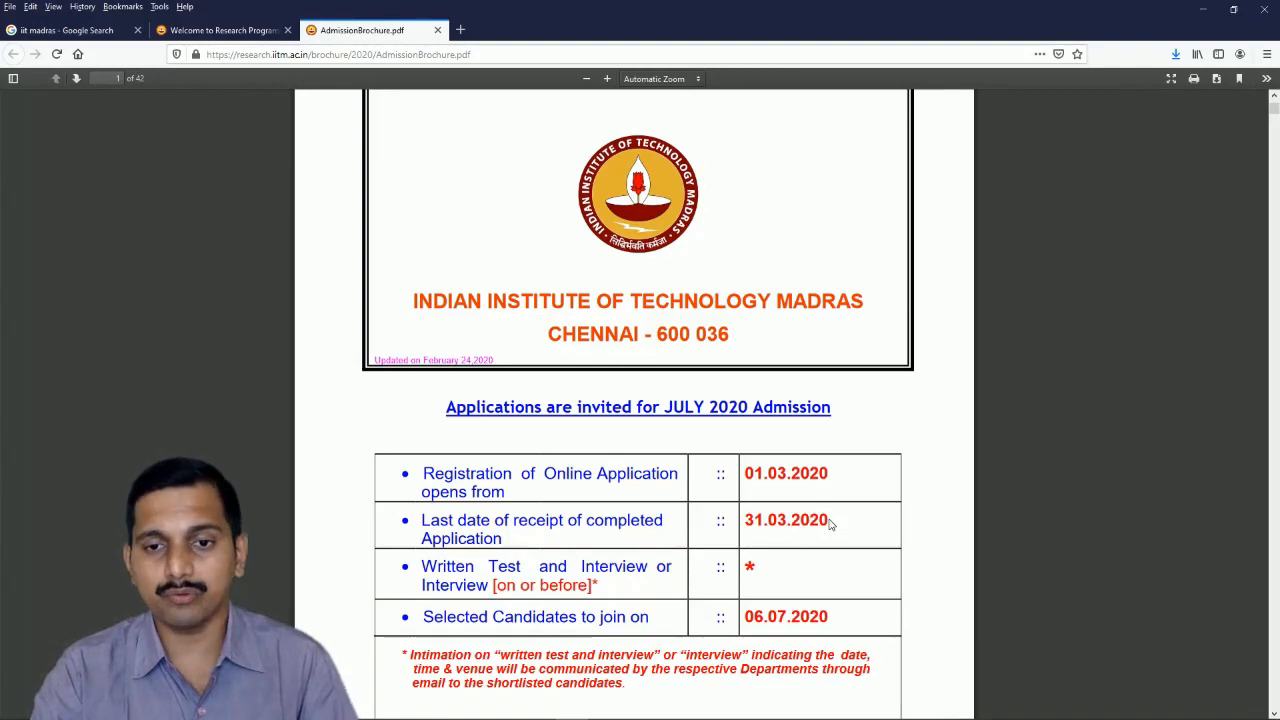
scroll(down, 3)
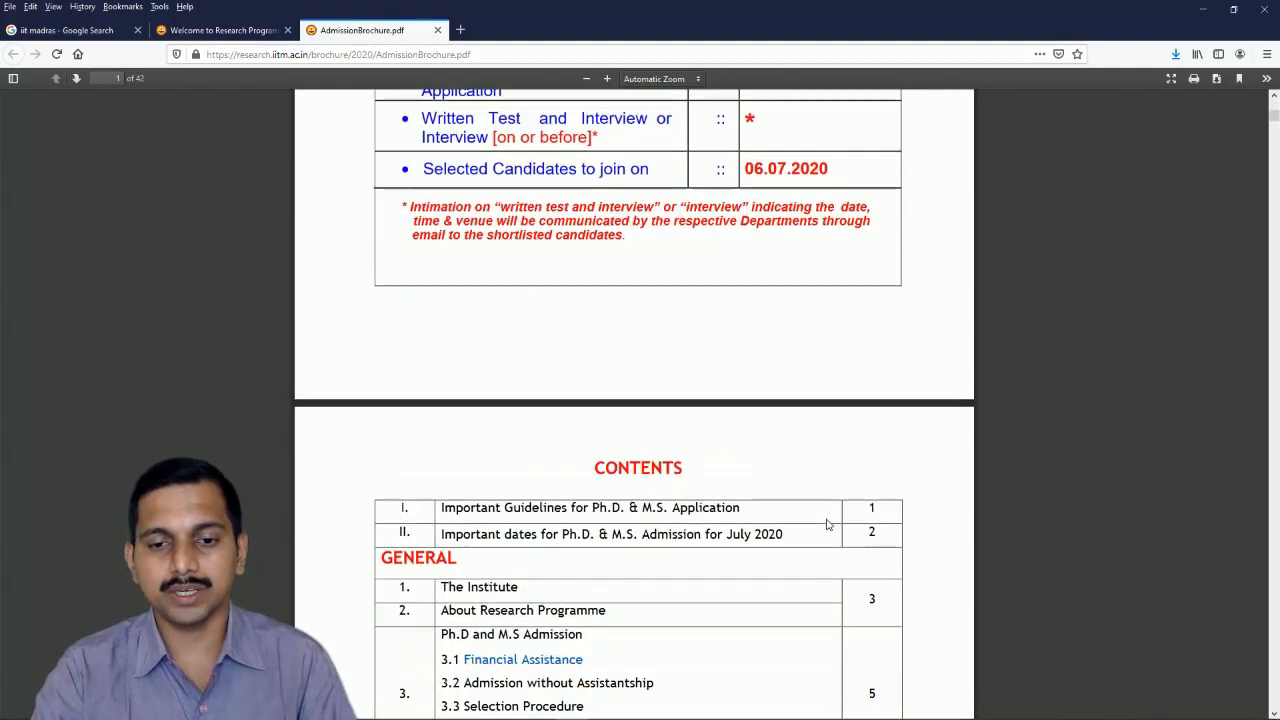
scroll(down, 3)
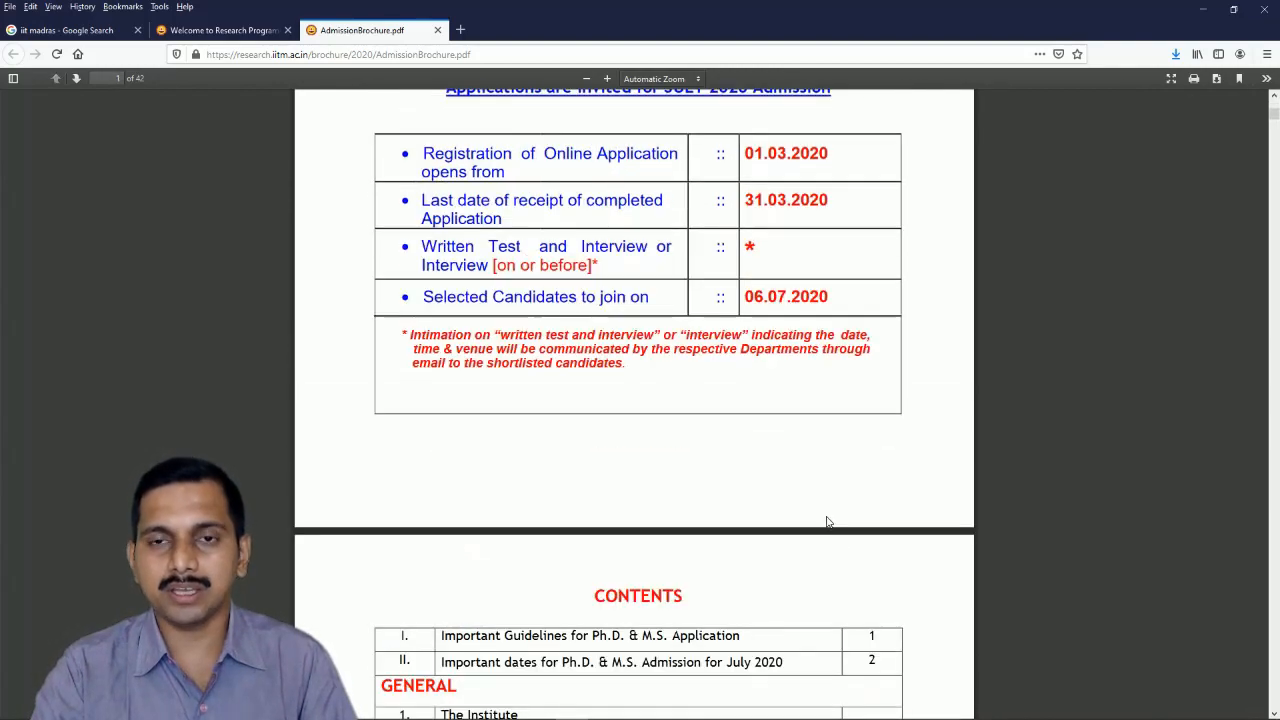
scroll(down, 3)
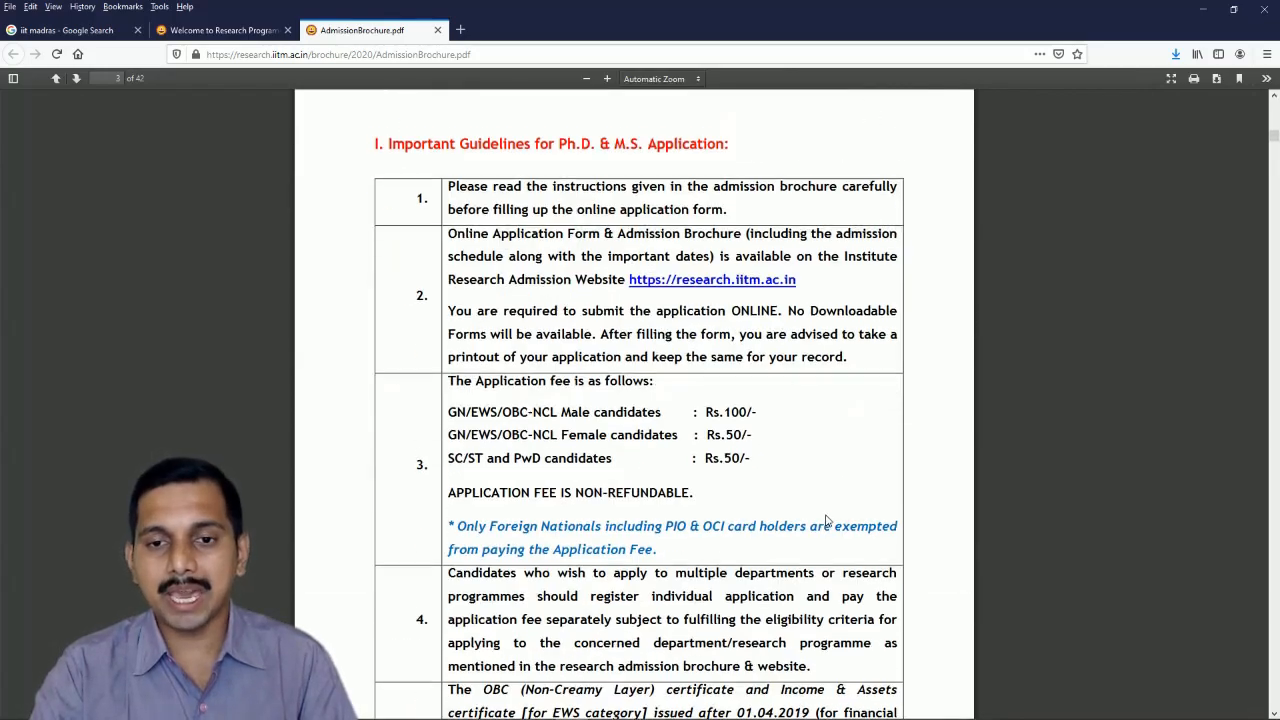
scroll(down, 3)
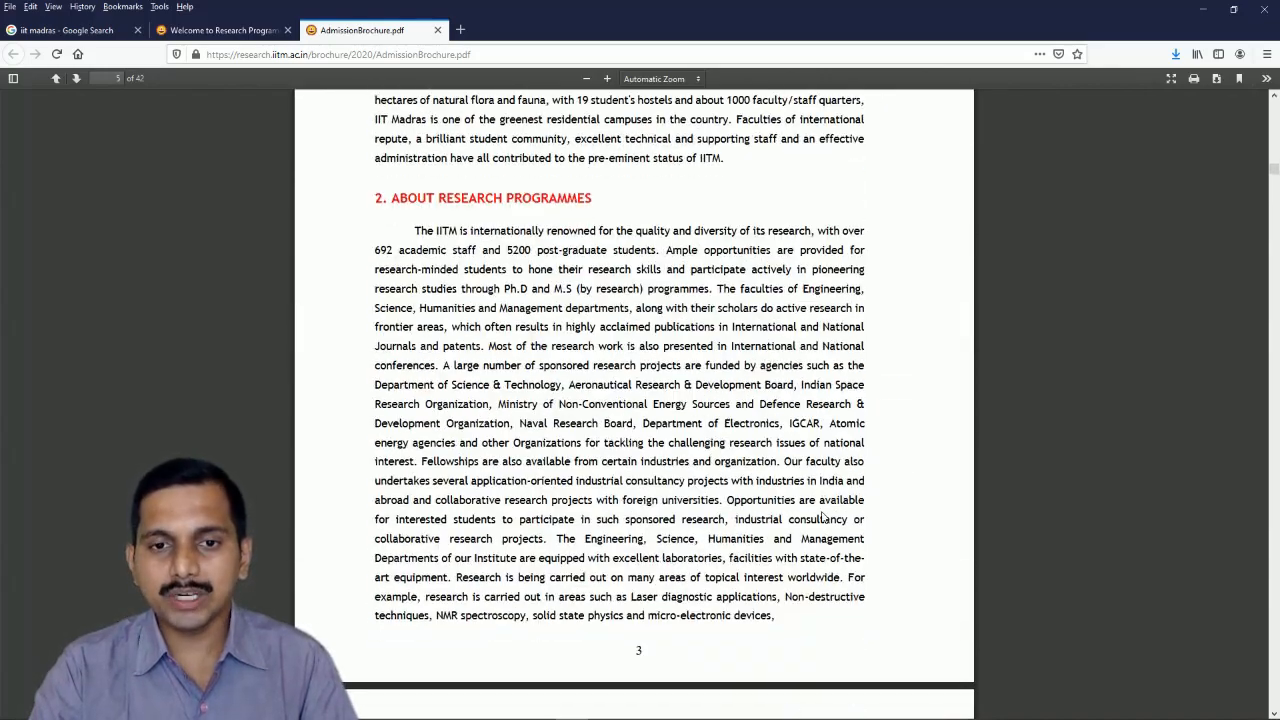
Step: Scroll to section 3 Ph.D and M.S Admissions and highlight text near the financial assistance stipend table
scroll(down, 3)
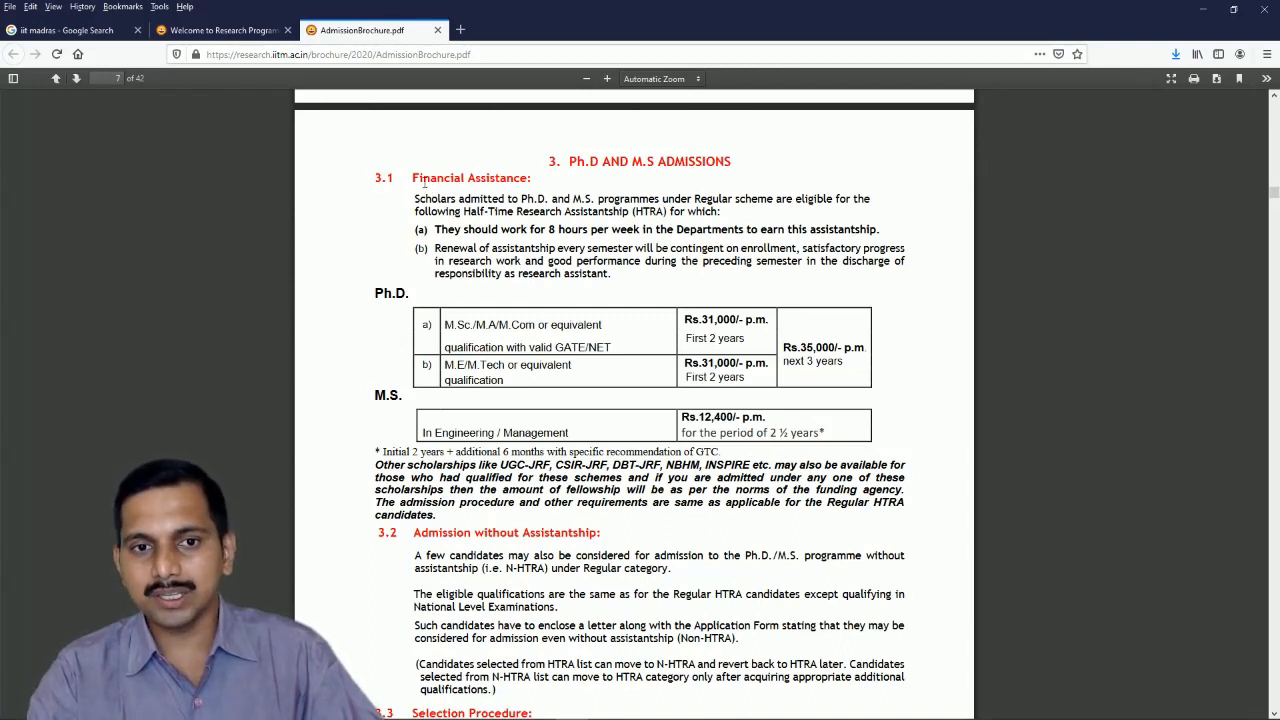
drag(414, 176, 520, 176)
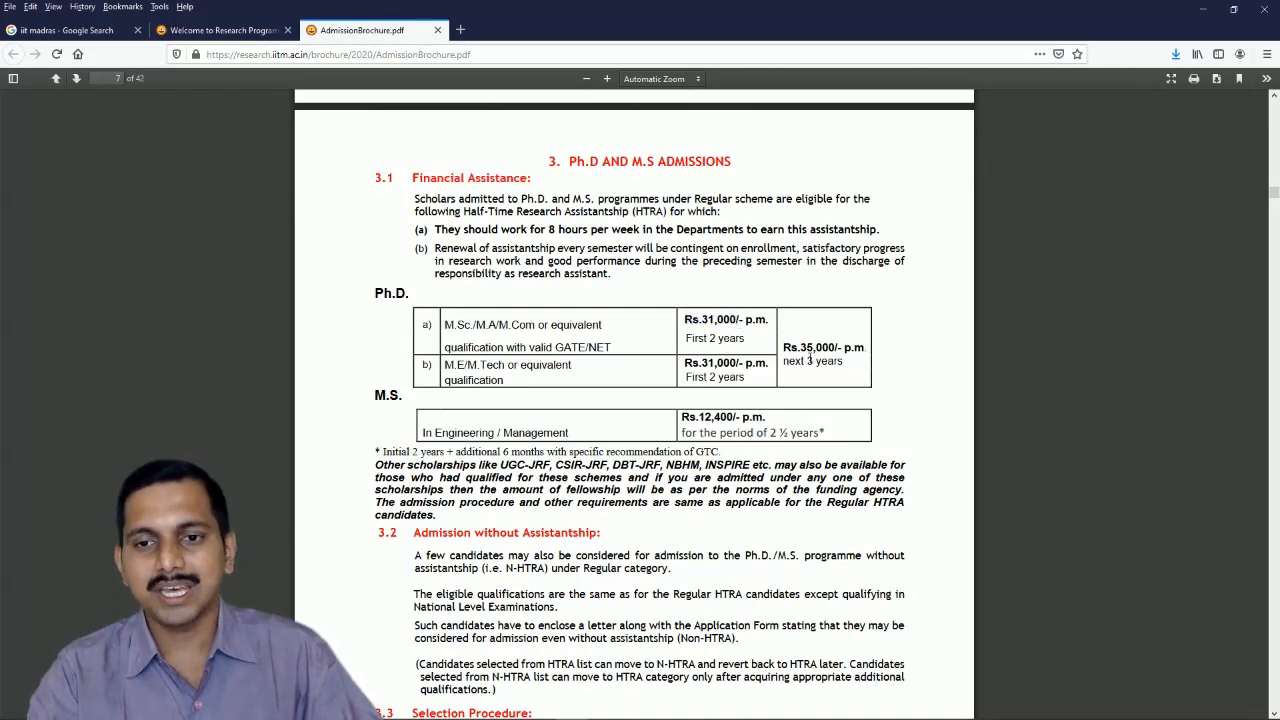
drag(444, 364, 856, 360)
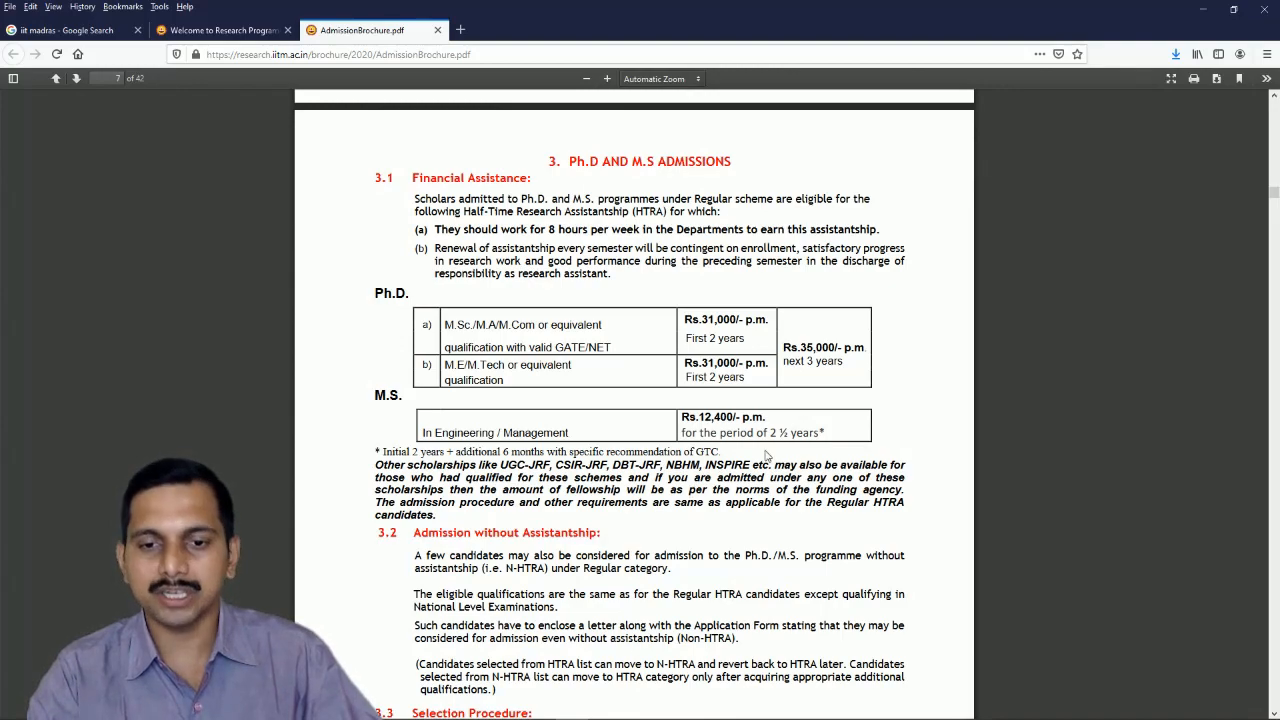
Step: Scroll to sections 3.2 Admission without Assistantship and 3.3 Selection Procedure, selecting some text along the way
scroll(down, 3)
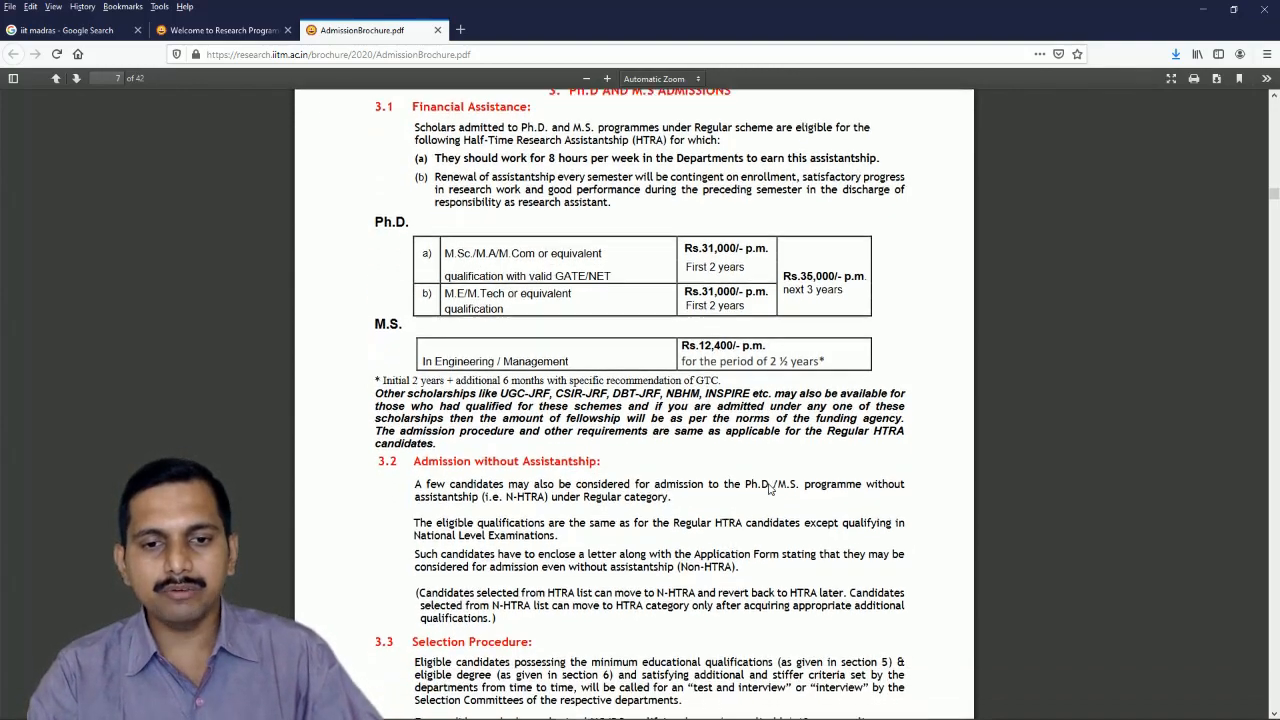
scroll(down, 3)
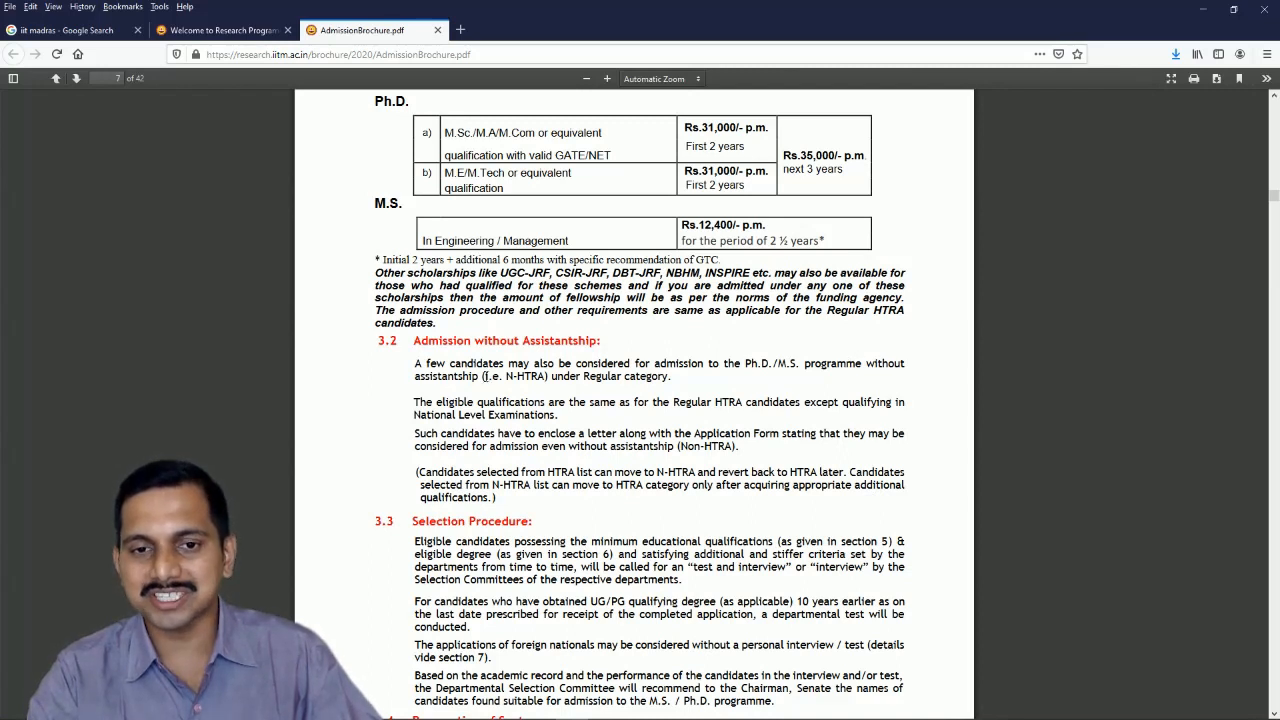
drag(484, 376, 580, 376)
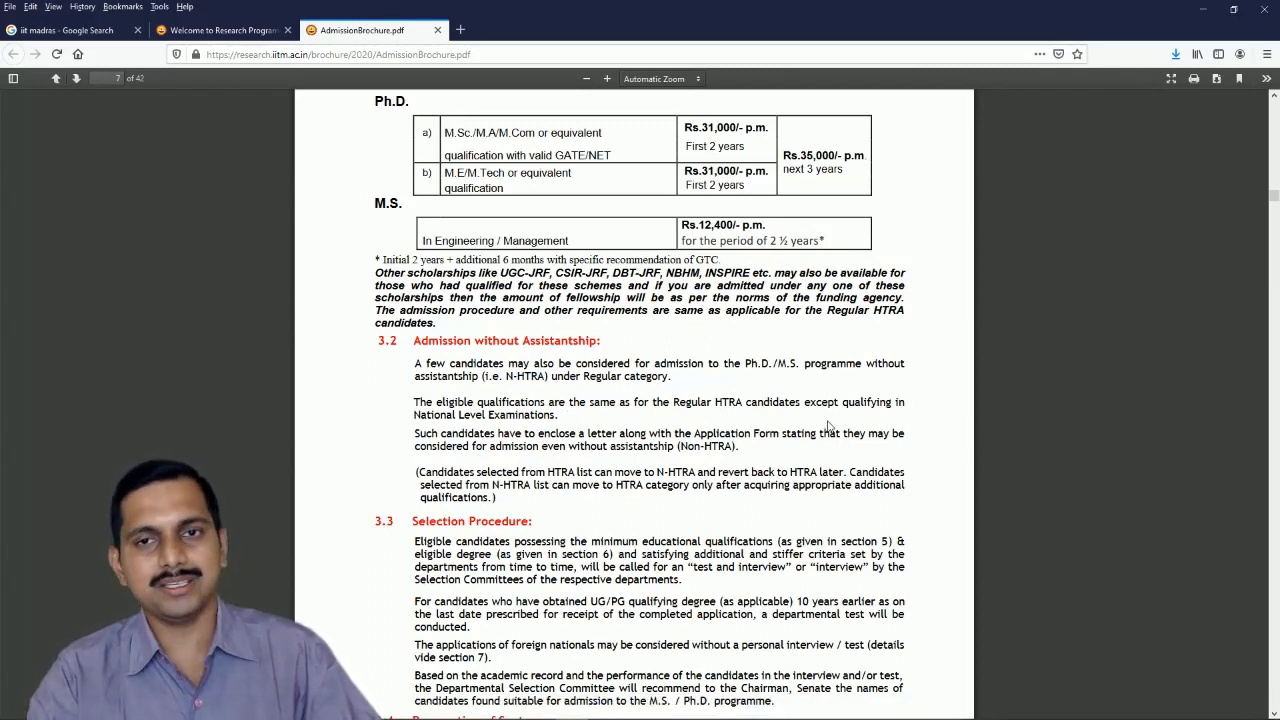
mouse_move(538, 426)
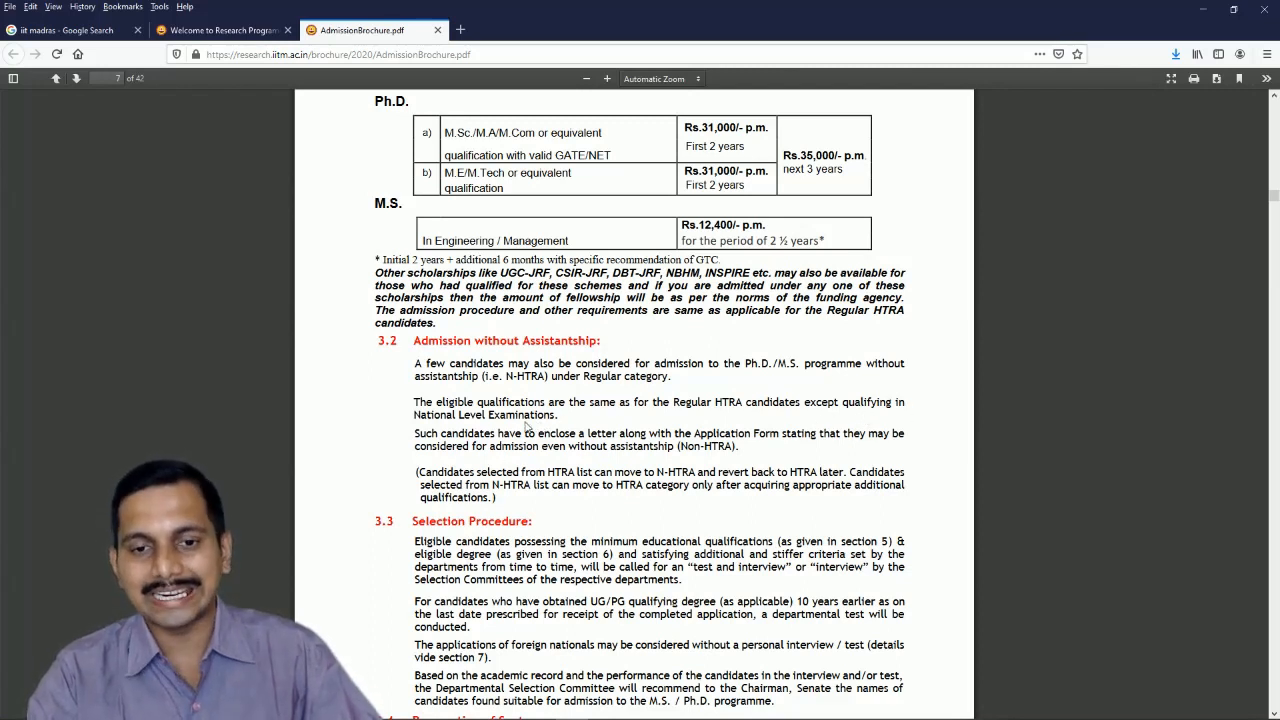
mouse_move(652, 448)
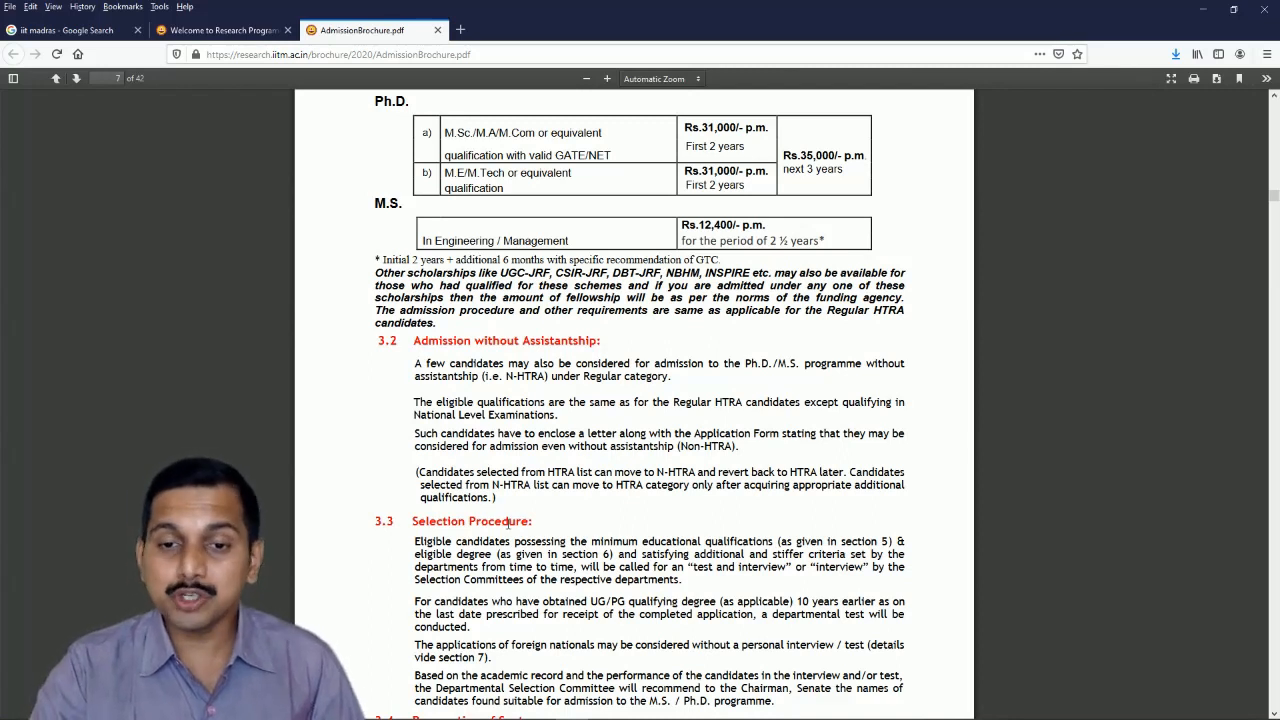
double_click(796, 472)
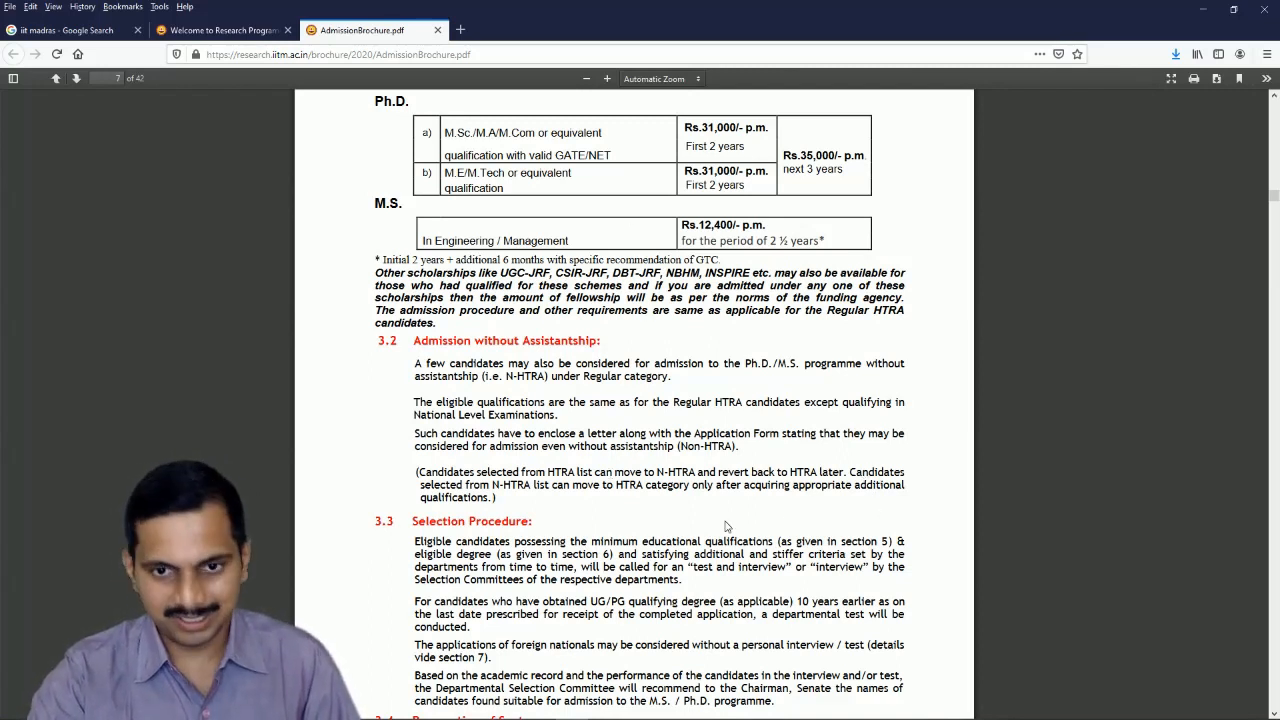
mouse_move(700, 536)
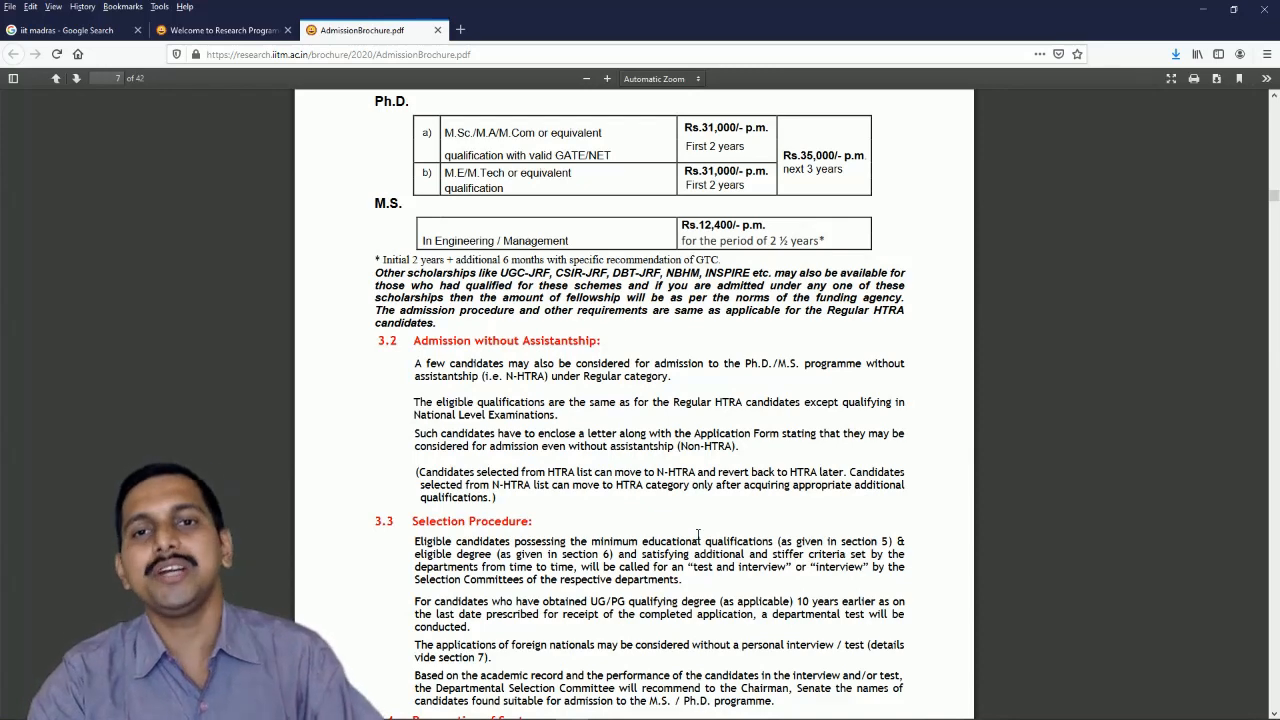
scroll(down, 3)
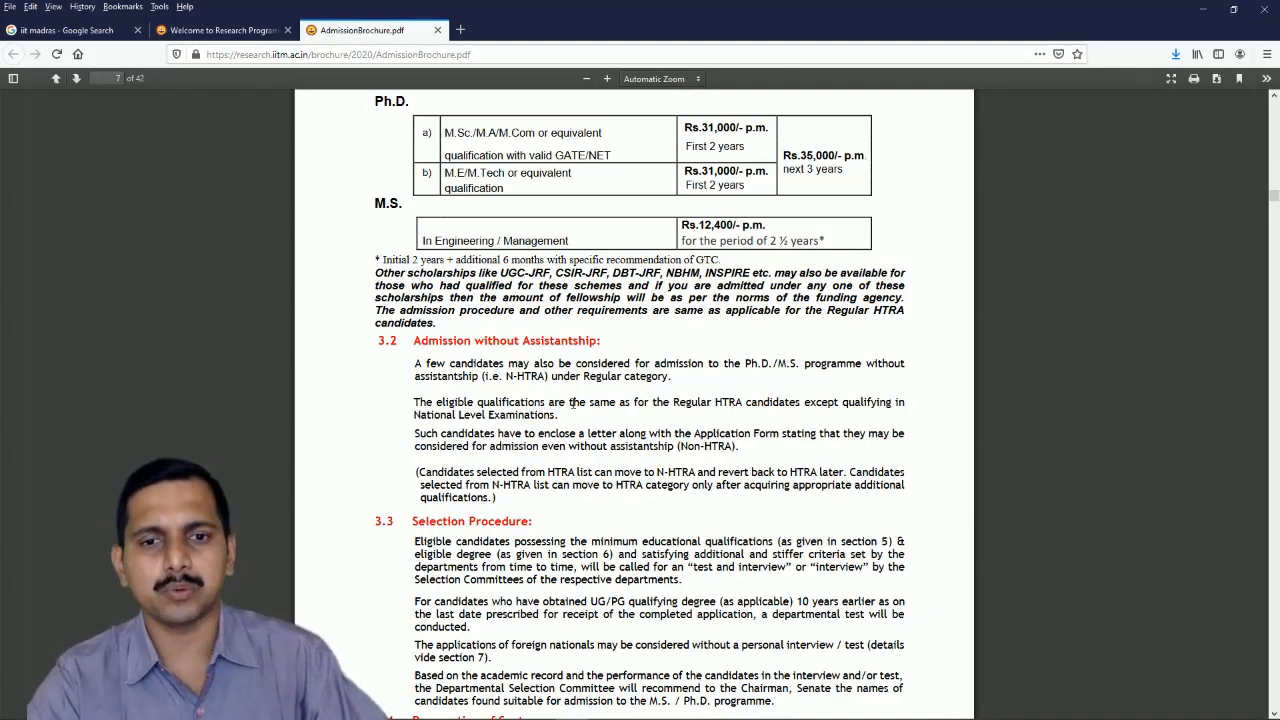
Step: Scroll past the fees and eligibility pages to section 5.2 M.S. in Entrepreneurship and its 5.2.2 criteria
scroll(down, 3)
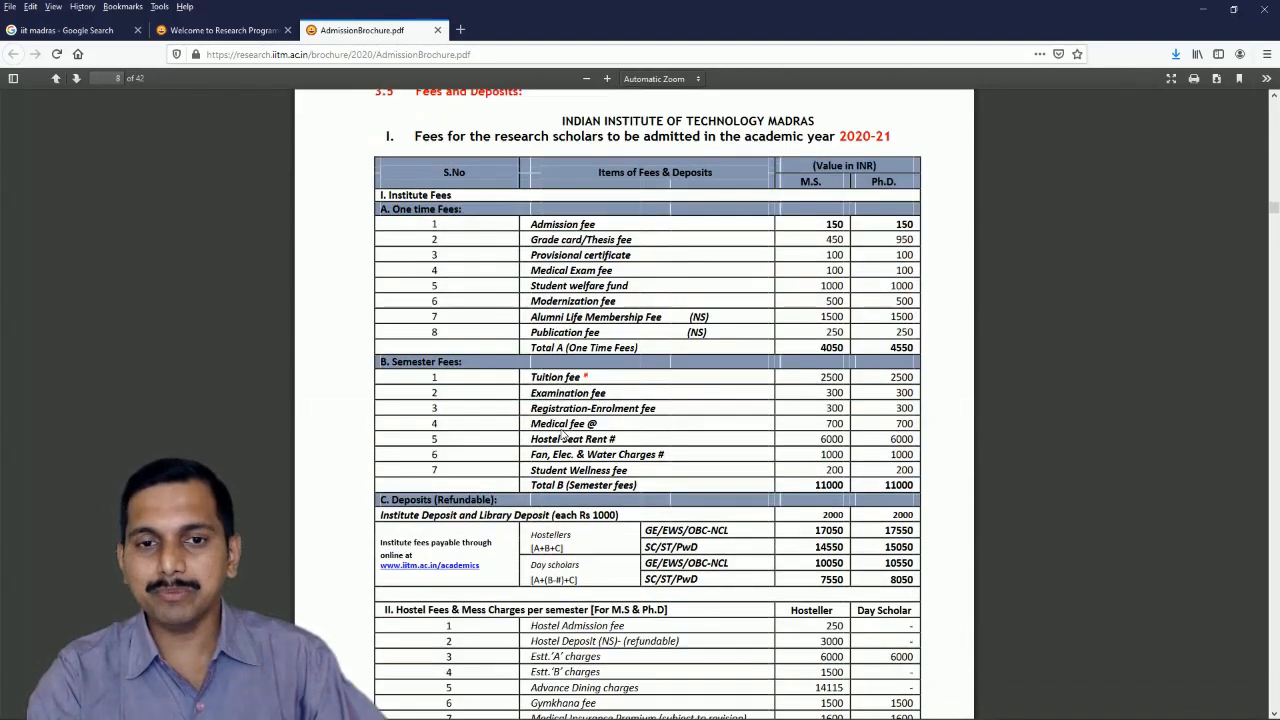
scroll(down, 3)
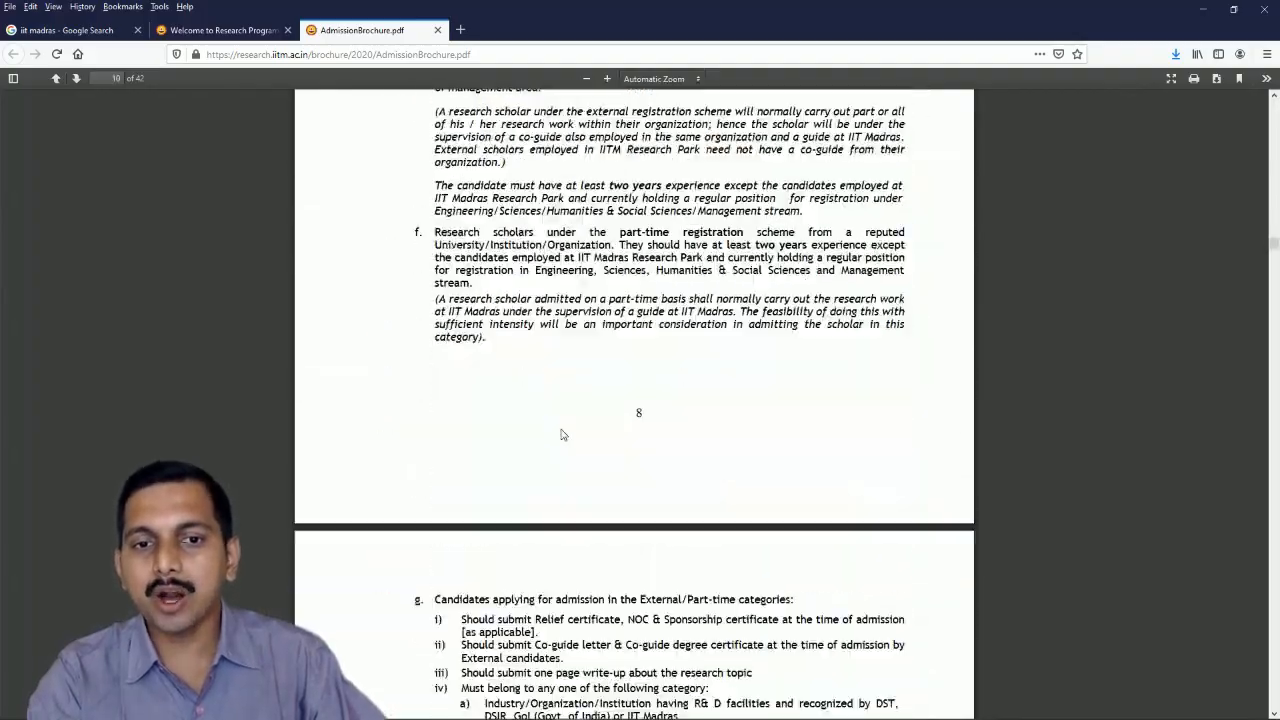
scroll(down, 3)
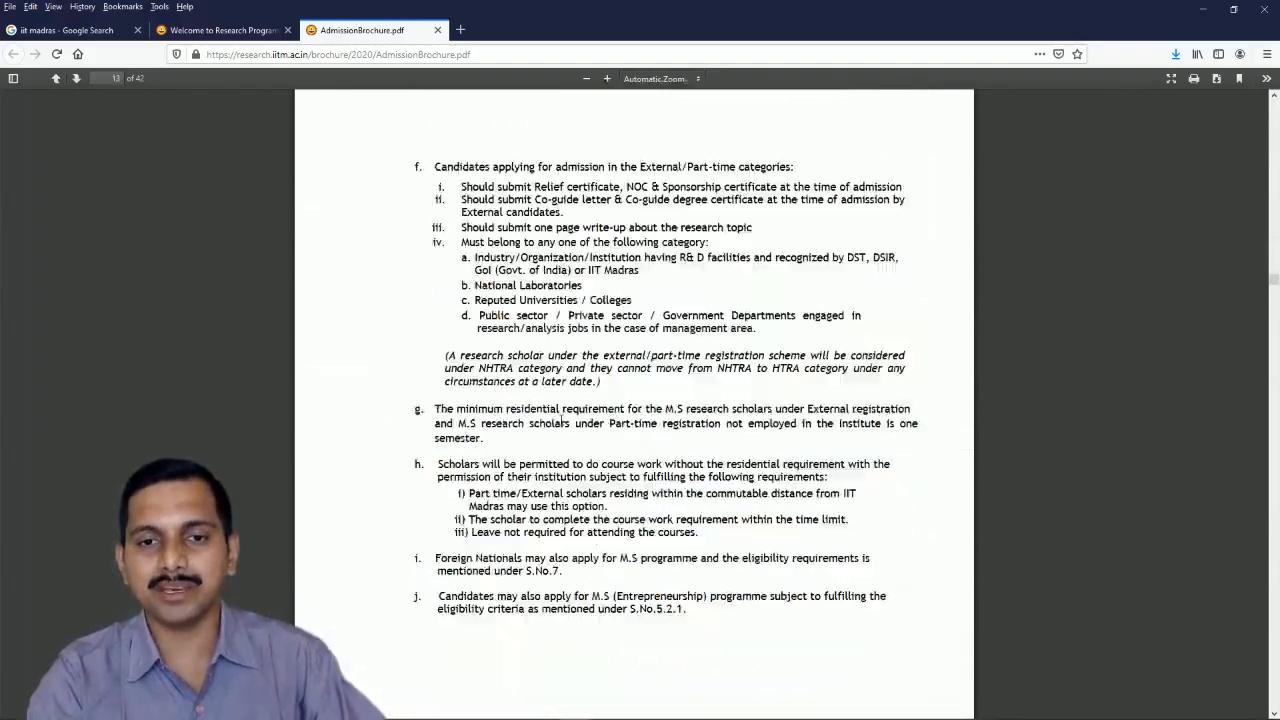
scroll(down, 3)
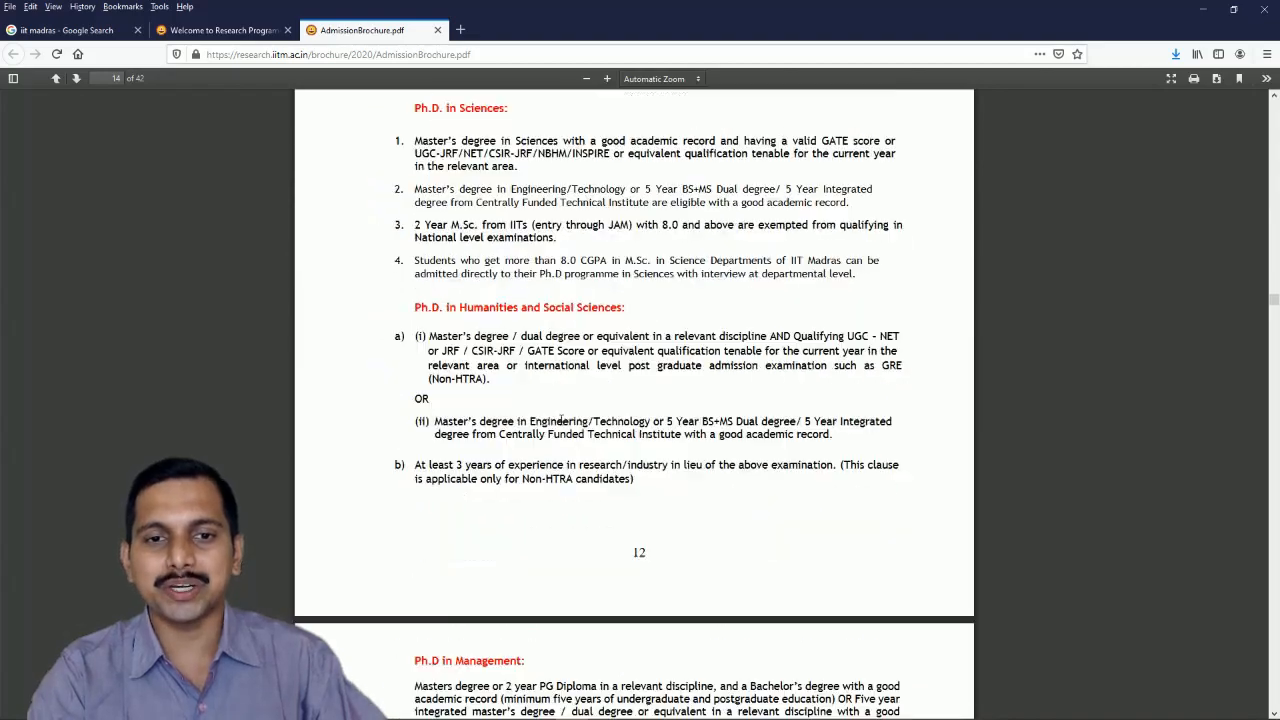
scroll(down, 3)
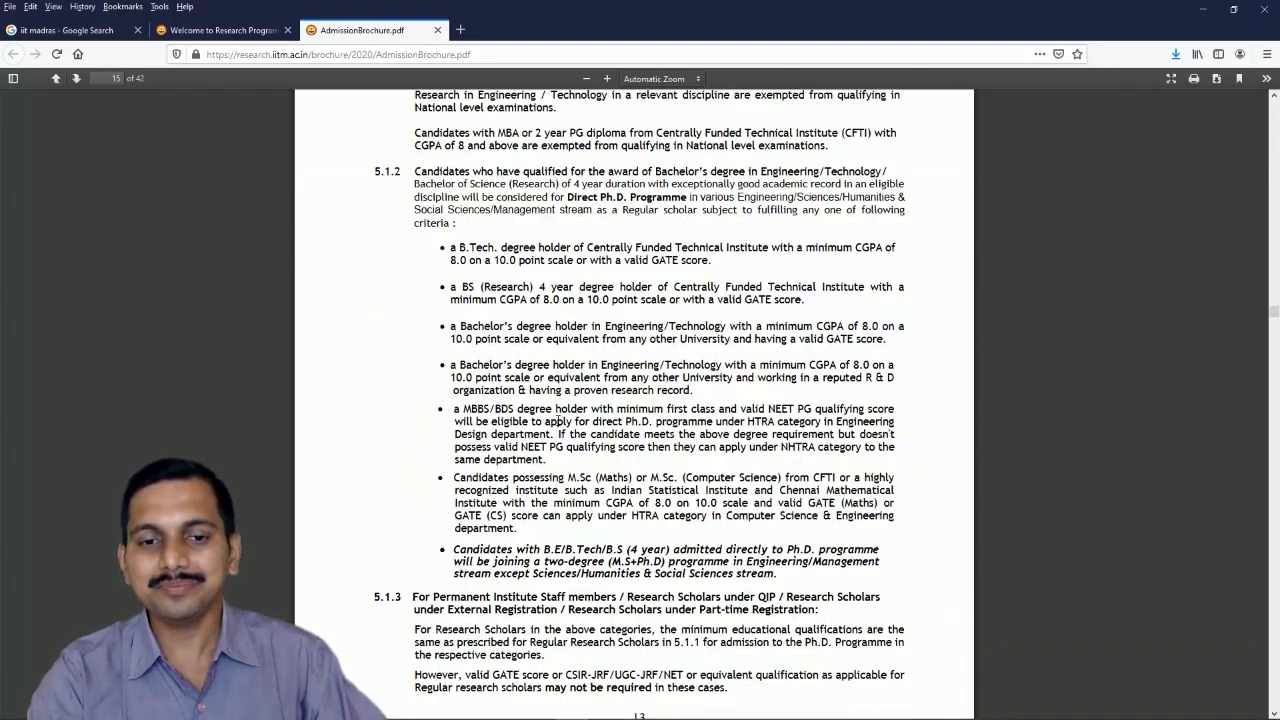
scroll(down, 3)
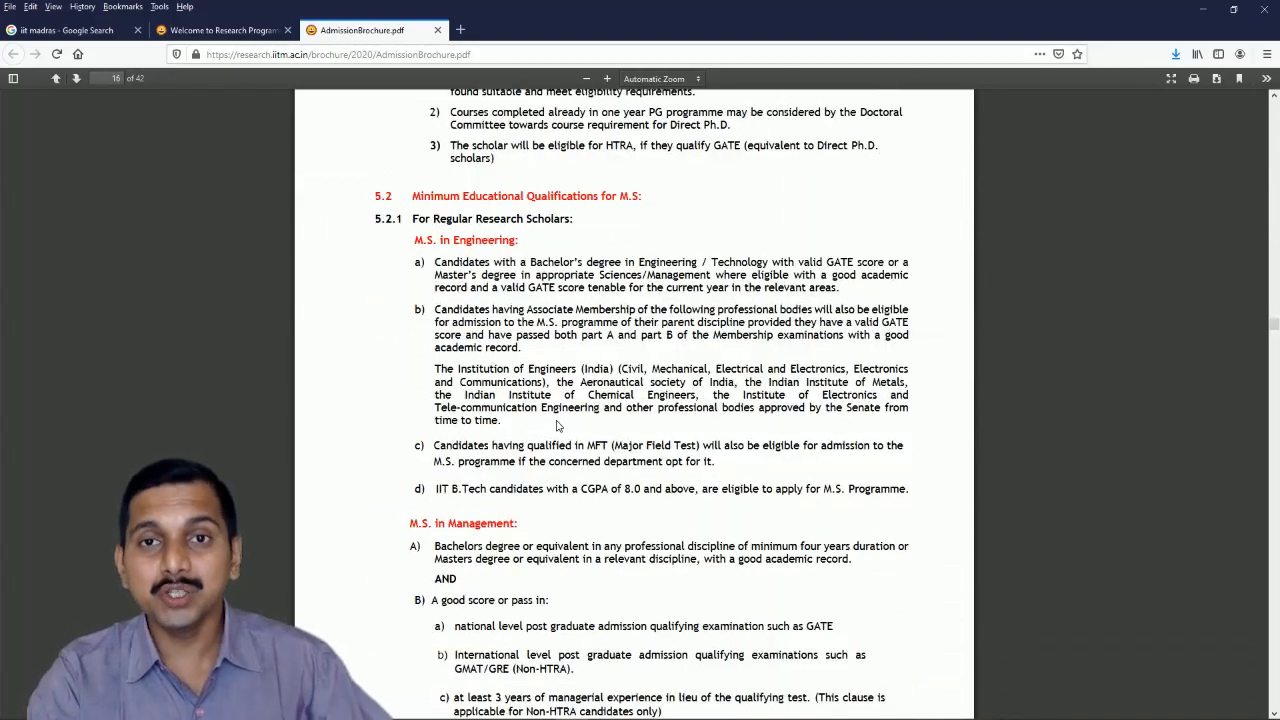
scroll(down, 3)
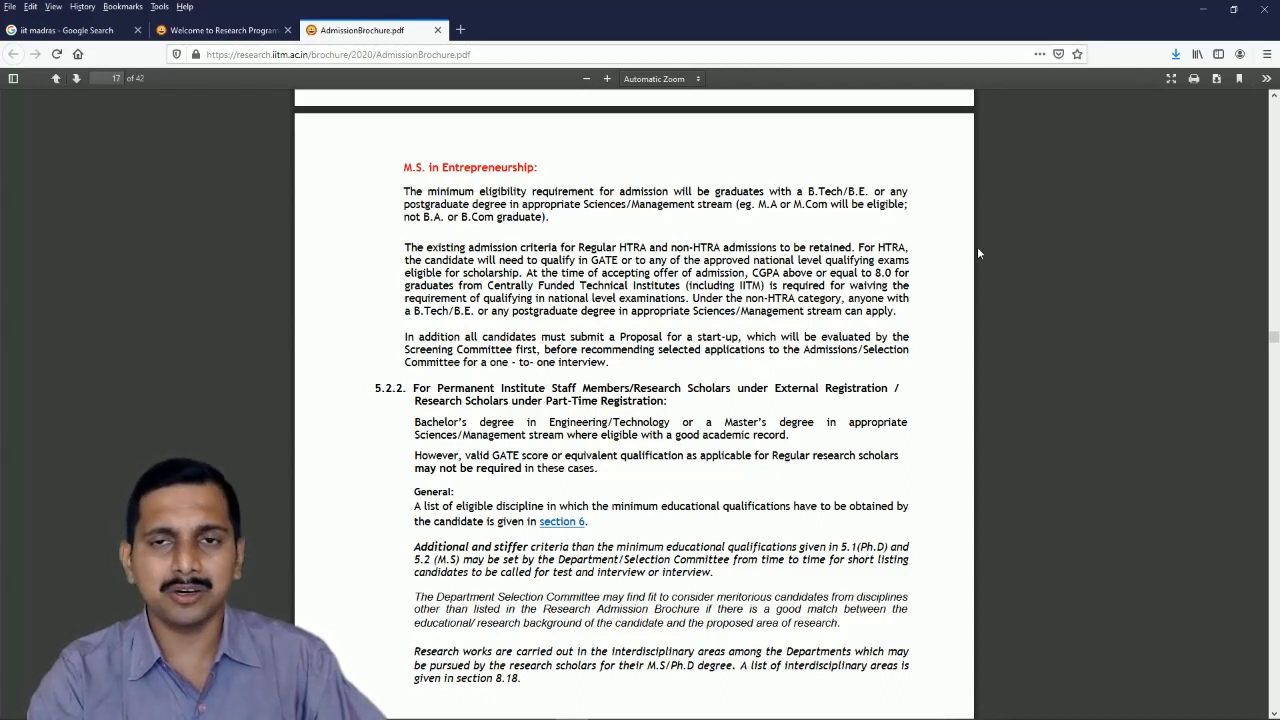
mouse_move(968, 248)
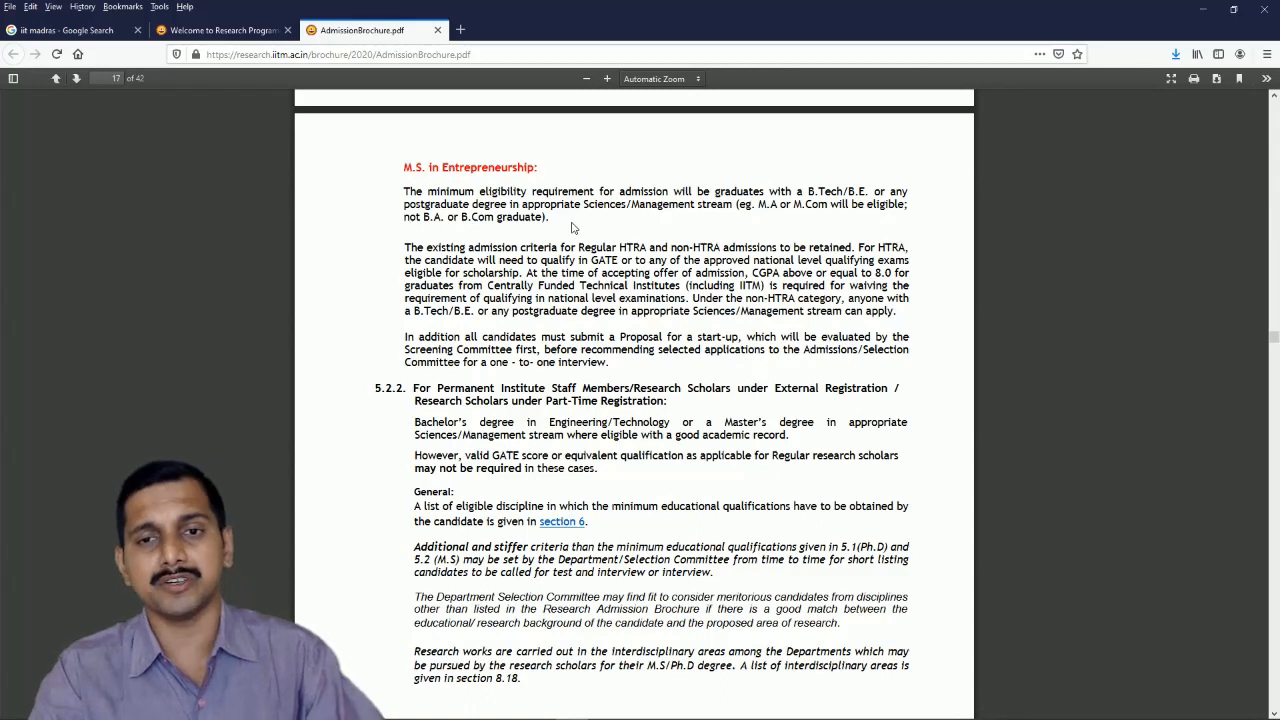
mouse_move(548, 180)
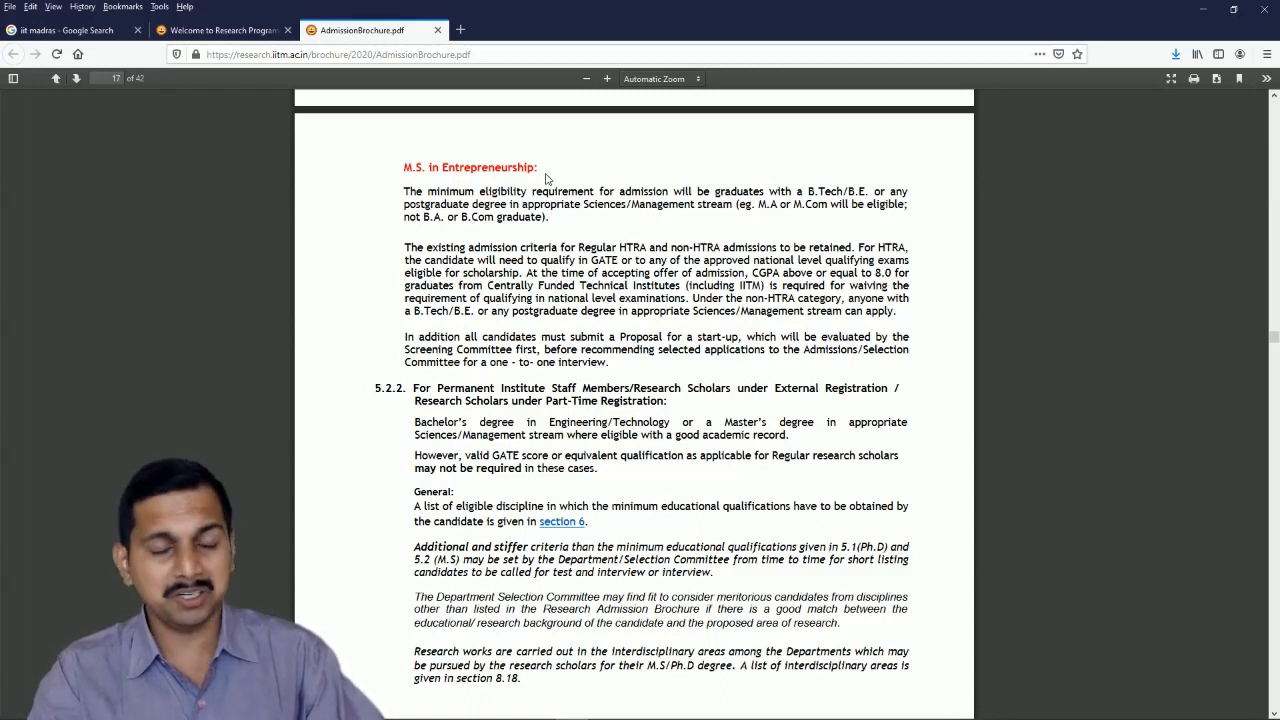